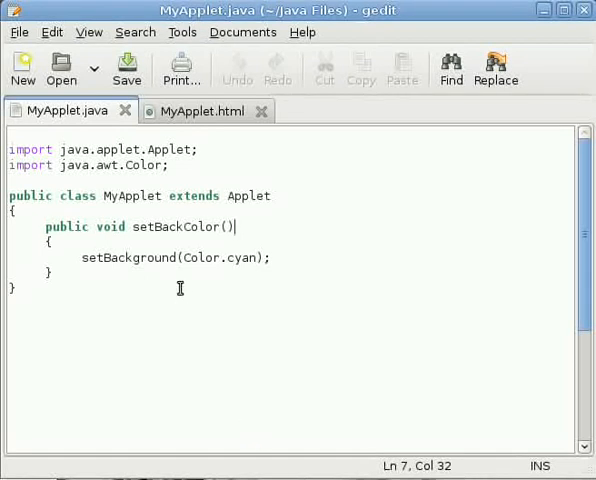
{"action": "mouse_move", "coordinate": [179, 281]}
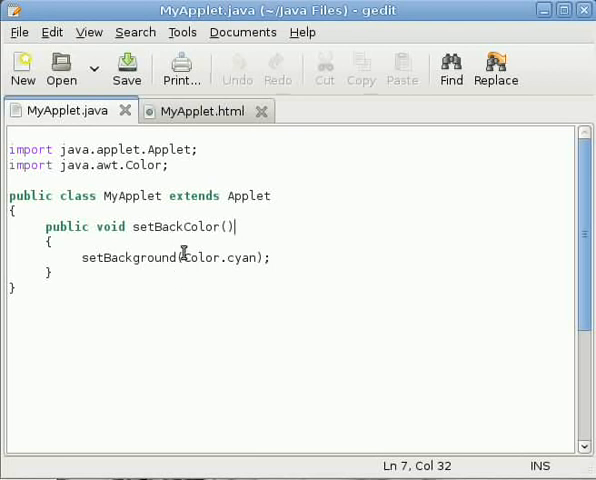
{"action": "mouse_move", "coordinate": [197, 227]}
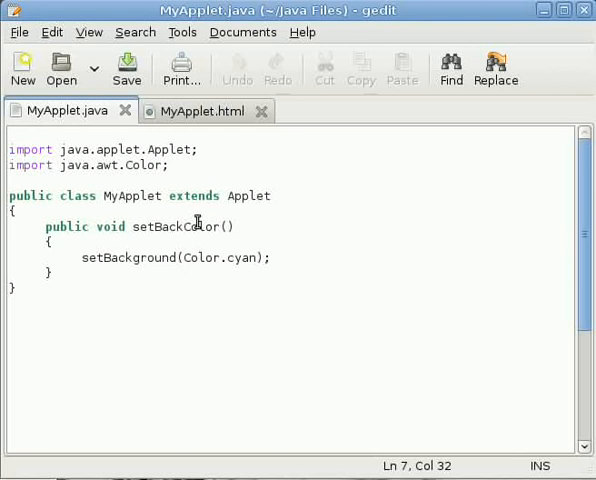
Step: Highlight setBackColor's setBackground(Color.cyan) statement, then the HTML input tag's button type
{"action": "left_click", "coordinate": [237, 226]}
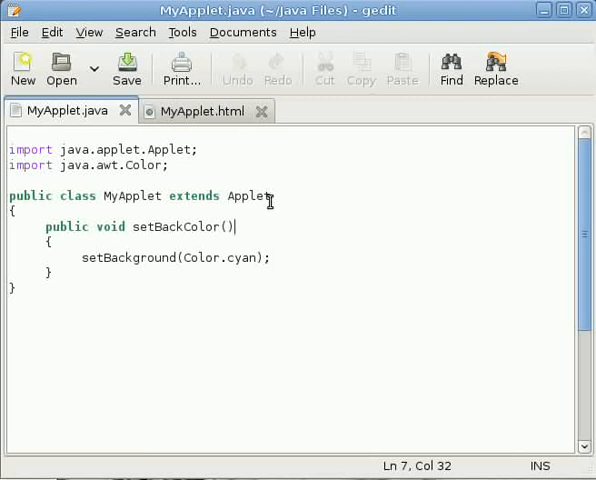
{"action": "left_click", "coordinate": [45, 226]}
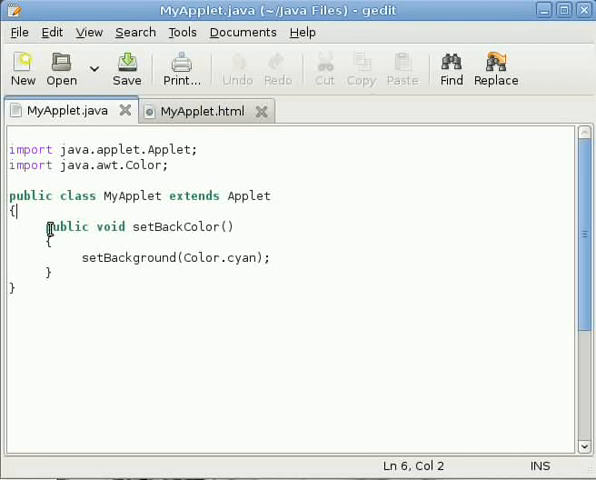
{"action": "left_click_drag", "start_coordinate": [47, 226], "coordinate": [50, 271]}
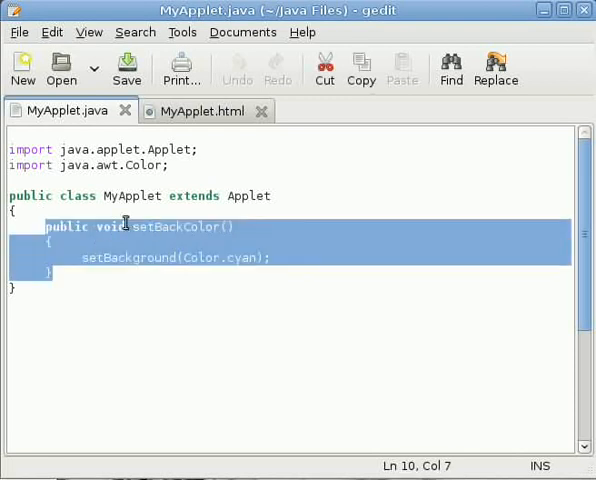
{"action": "double_click", "coordinate": [120, 257]}
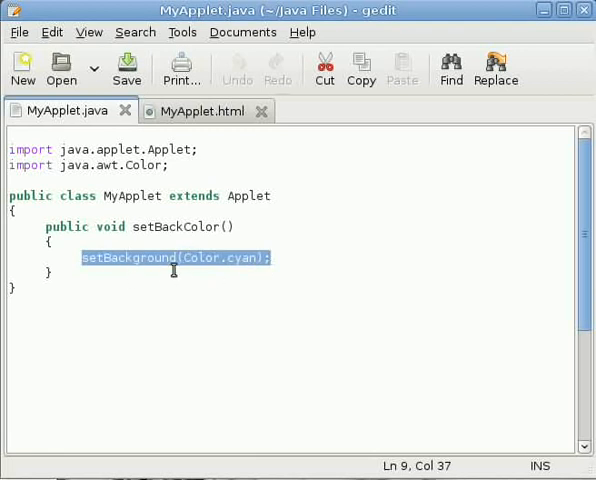
{"action": "mouse_move", "coordinate": [175, 277]}
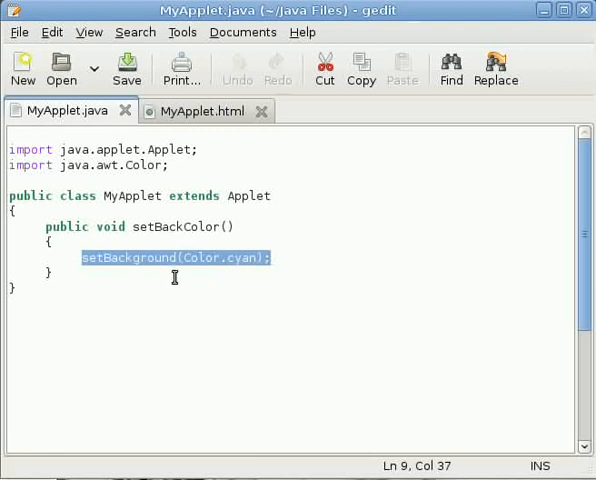
{"action": "mouse_move", "coordinate": [180, 270]}
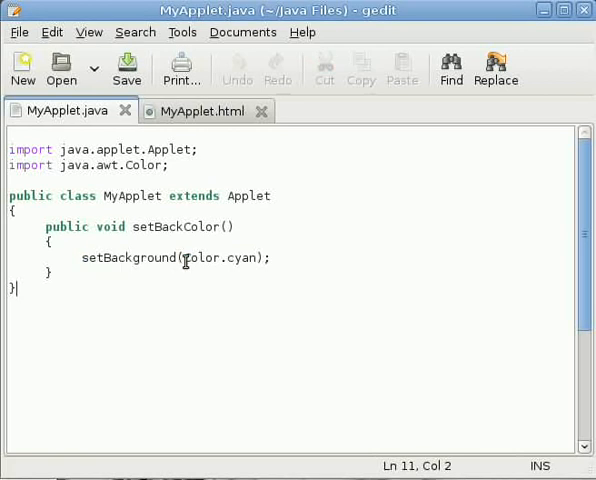
{"action": "double_click", "coordinate": [218, 257]}
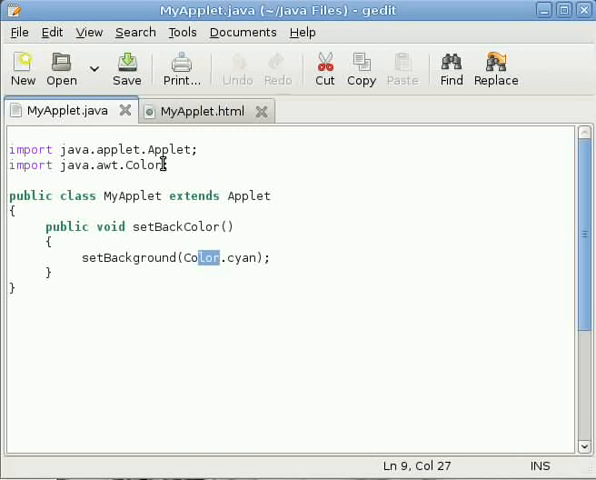
{"action": "double_click", "coordinate": [240, 257]}
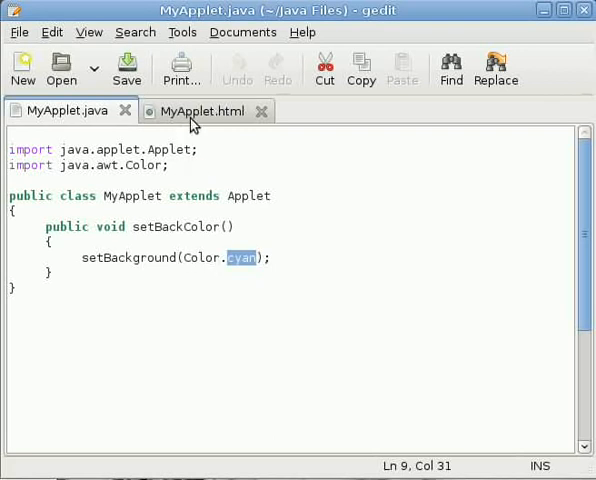
{"action": "left_click", "coordinate": [205, 110]}
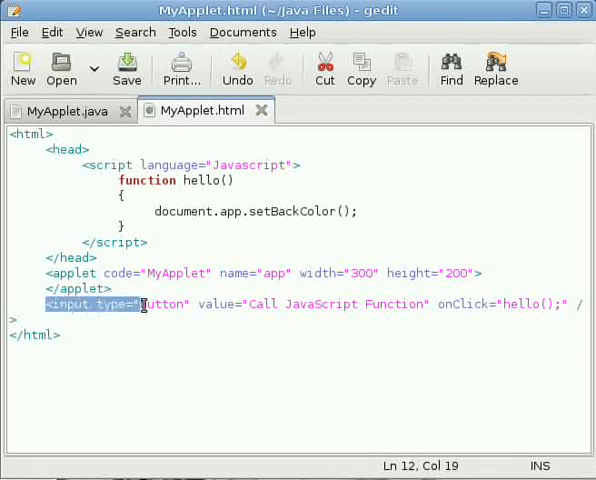
{"action": "left_click", "coordinate": [98, 304]}
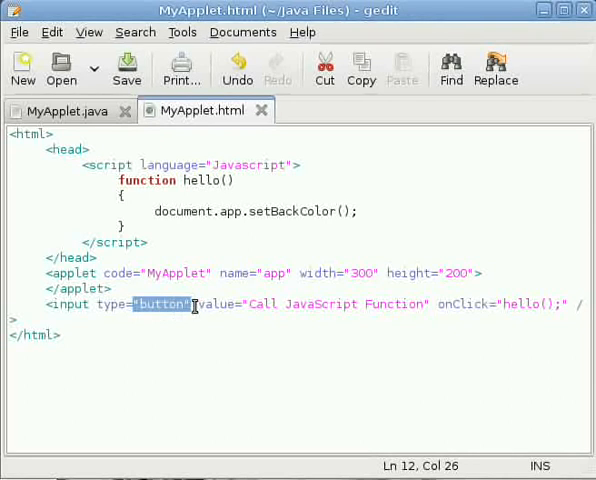
{"action": "mouse_move", "coordinate": [238, 304]}
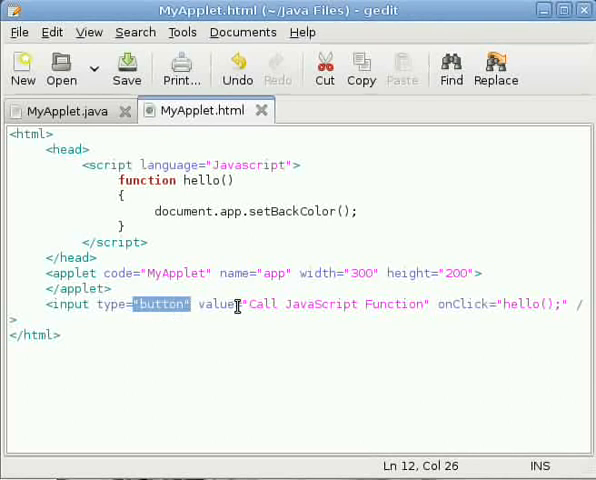
{"action": "mouse_move", "coordinate": [405, 304]}
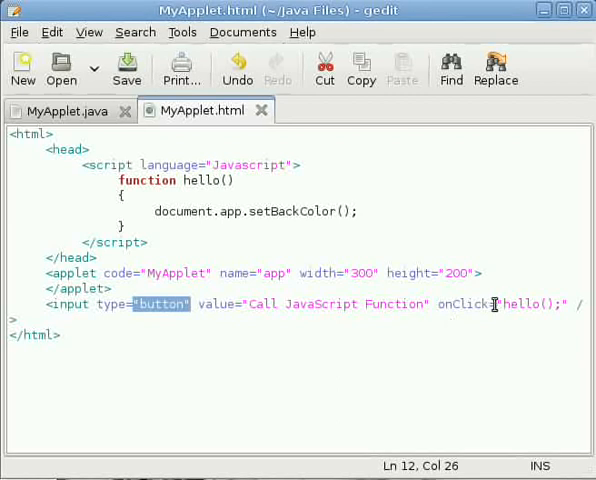
{"action": "mouse_move", "coordinate": [517, 316]}
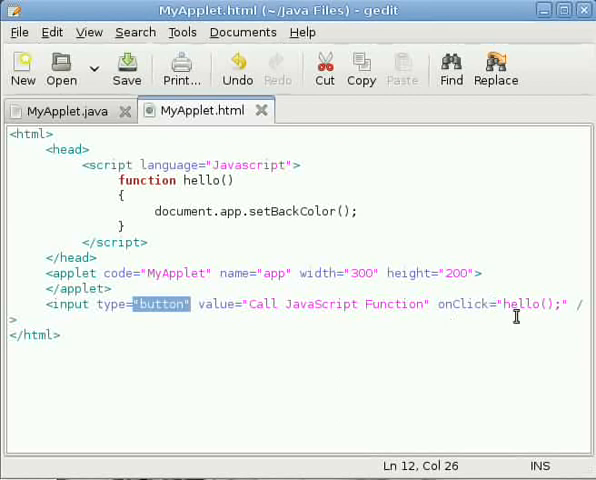
{"action": "mouse_move", "coordinate": [450, 470]}
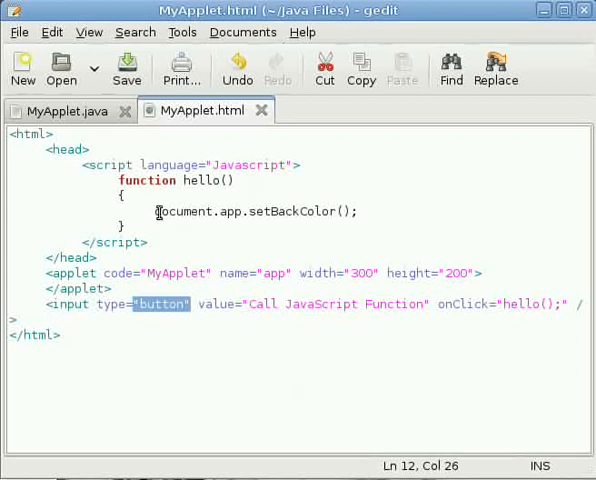
{"action": "double_click", "coordinate": [182, 211]}
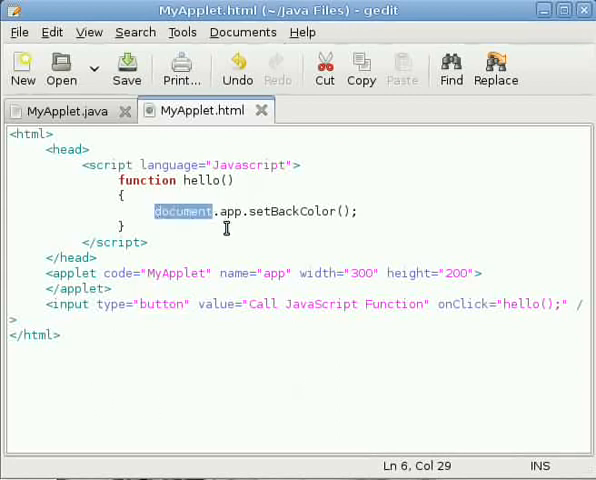
{"action": "mouse_move", "coordinate": [247, 204]}
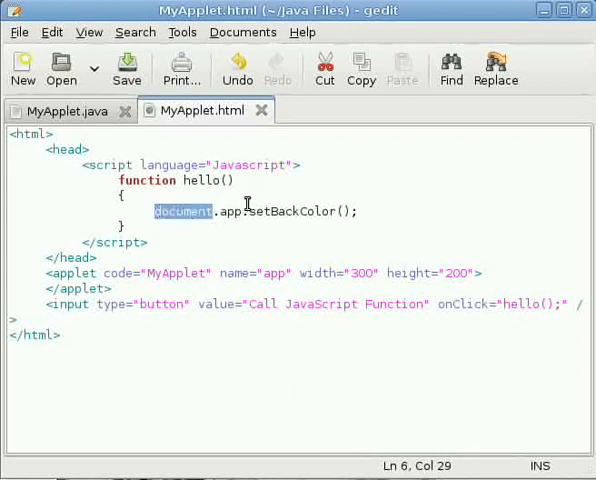
{"action": "mouse_move", "coordinate": [266, 230]}
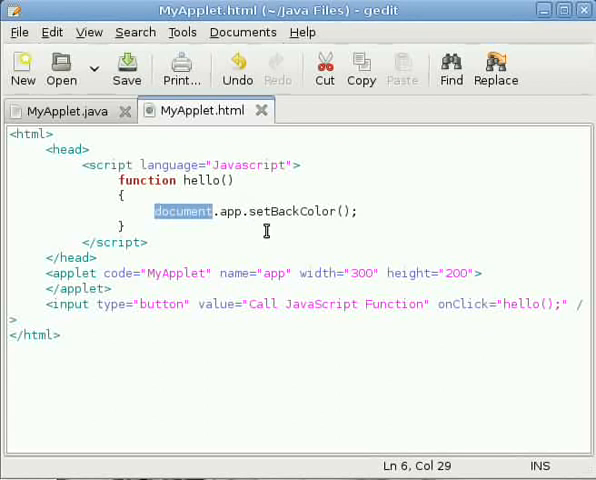
{"action": "mouse_move", "coordinate": [309, 272]}
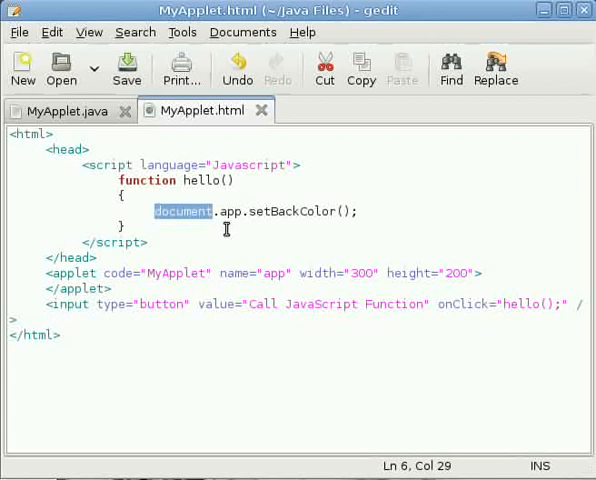
{"action": "mouse_move", "coordinate": [235, 247]}
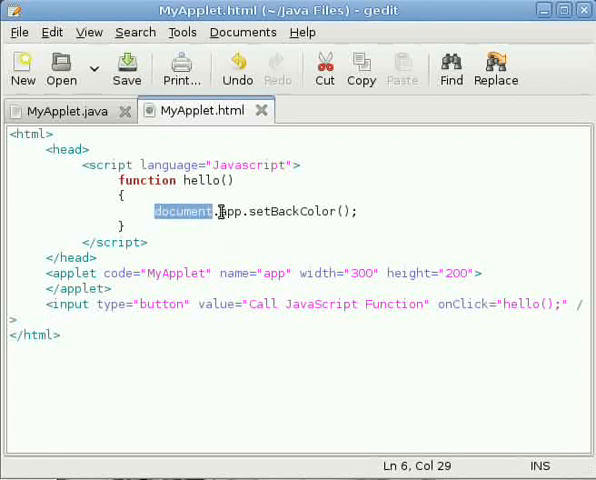
{"action": "left_click", "coordinate": [262, 273]}
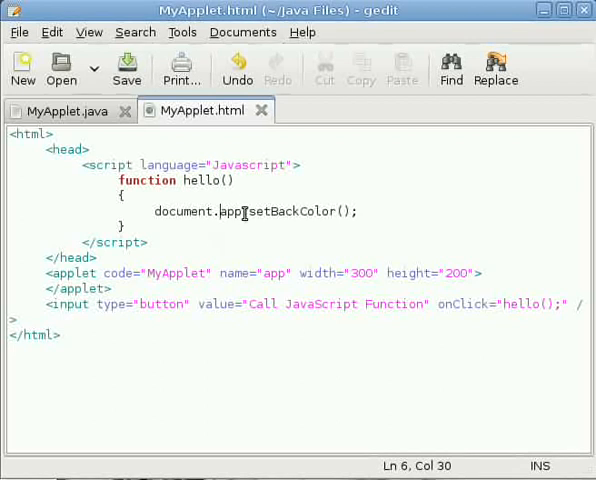
{"action": "left_click_drag", "start_coordinate": [248, 211], "coordinate": [357, 211]}
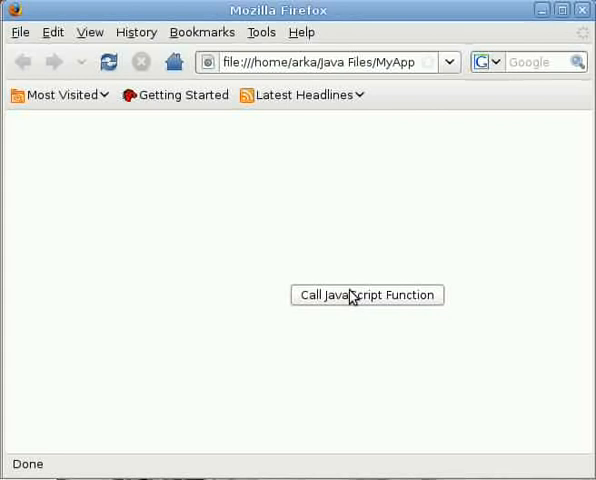
Step: Trigger the Call JavaScript Function button to fill the applet area cyan
{"action": "left_click", "coordinate": [366, 295]}
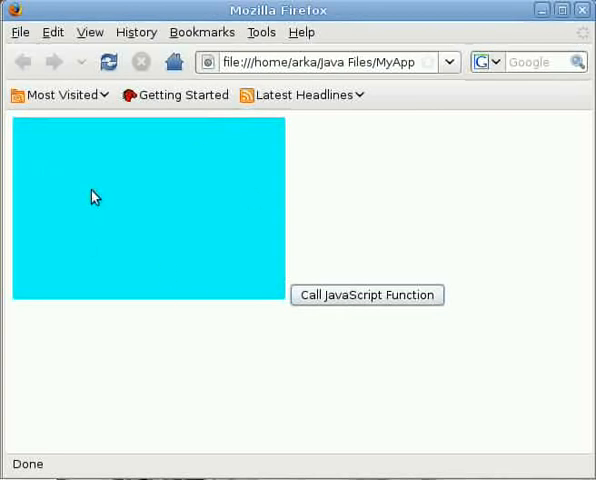
{"action": "mouse_move", "coordinate": [118, 174]}
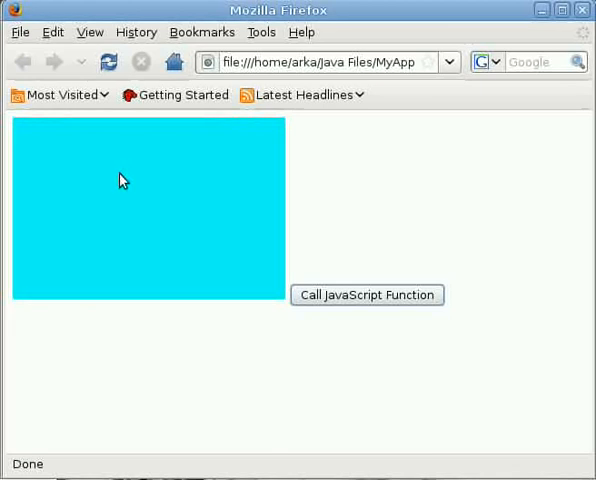
{"action": "mouse_move", "coordinate": [148, 185]}
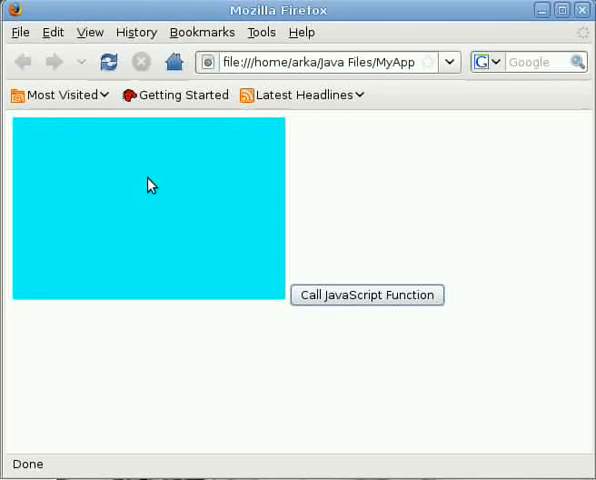
{"action": "mouse_move", "coordinate": [411, 308]}
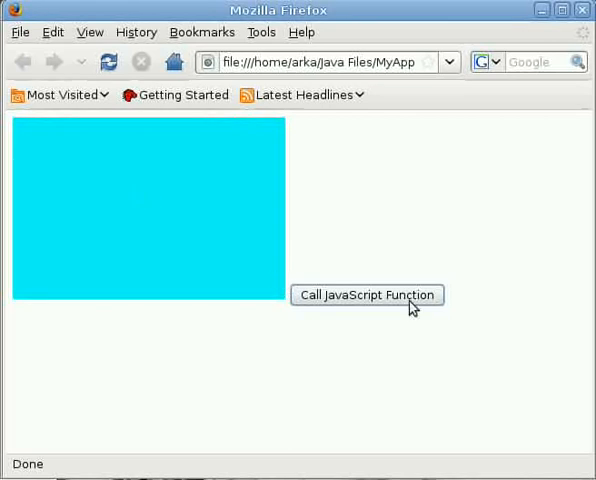